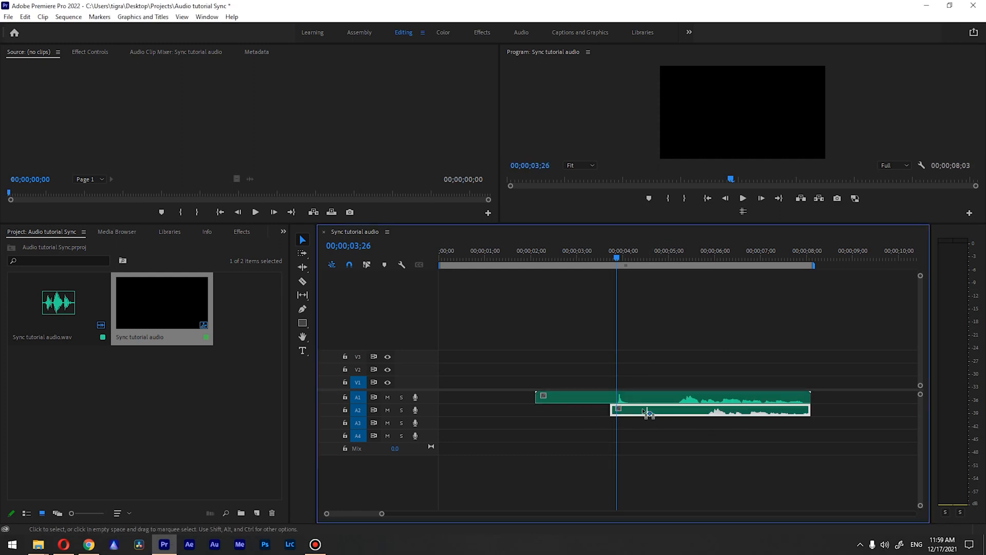
# Magnify the timeline around the clap so both clips' peaks can be compared.
pyautogui.moveTo(629, 411); pyautogui.dragTo(676, 416)
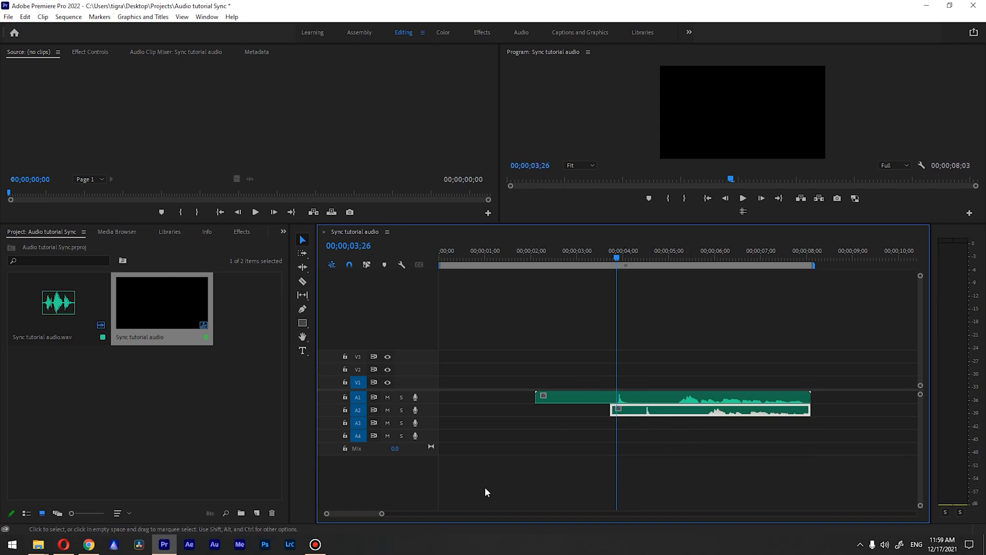
pyautogui.moveTo(614, 387)
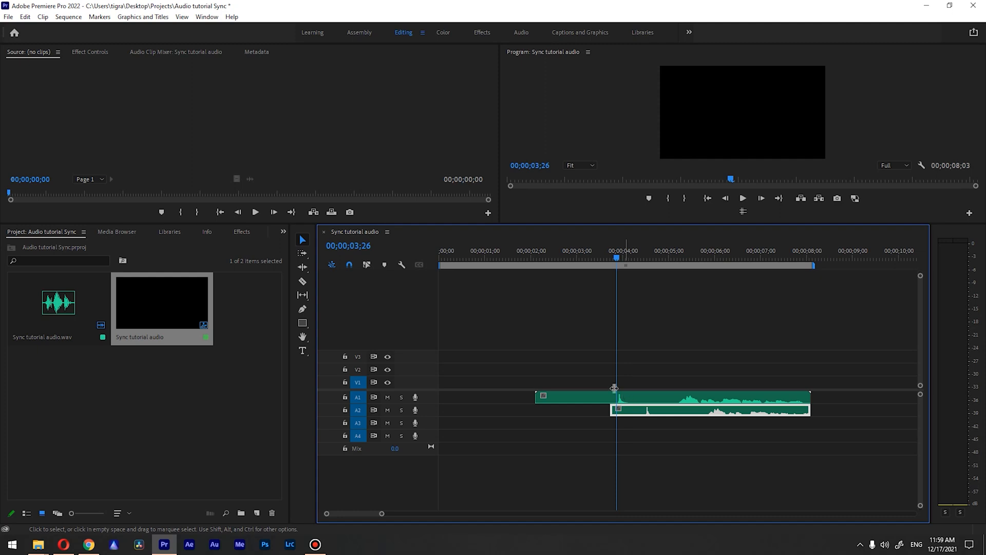
pyautogui.moveTo(497, 466)
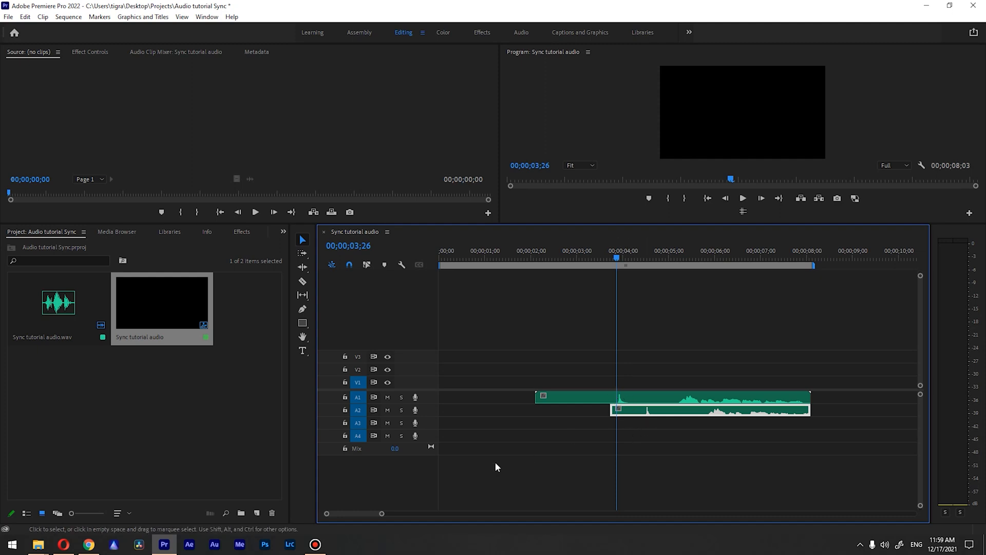
pyautogui.moveTo(615, 404)
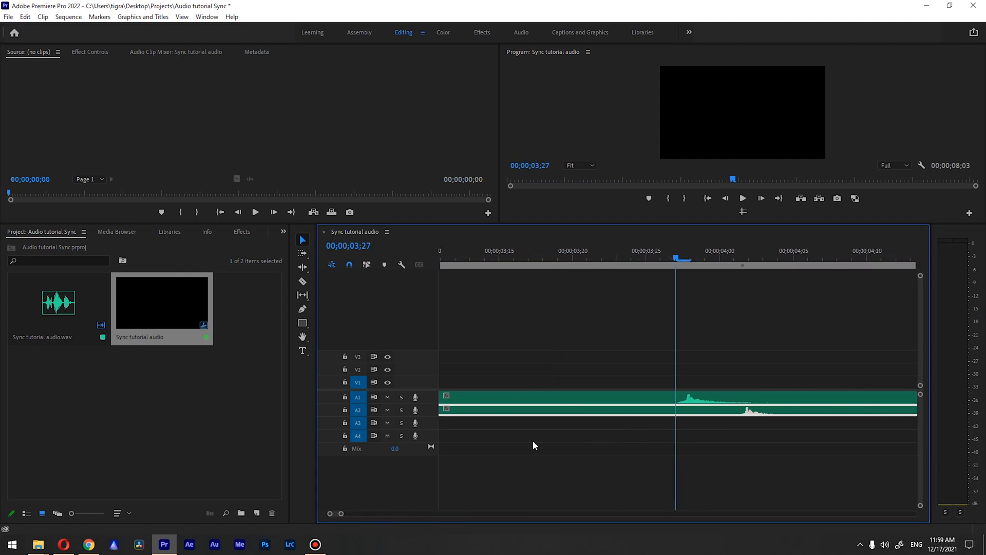
pyautogui.moveTo(795, 415)
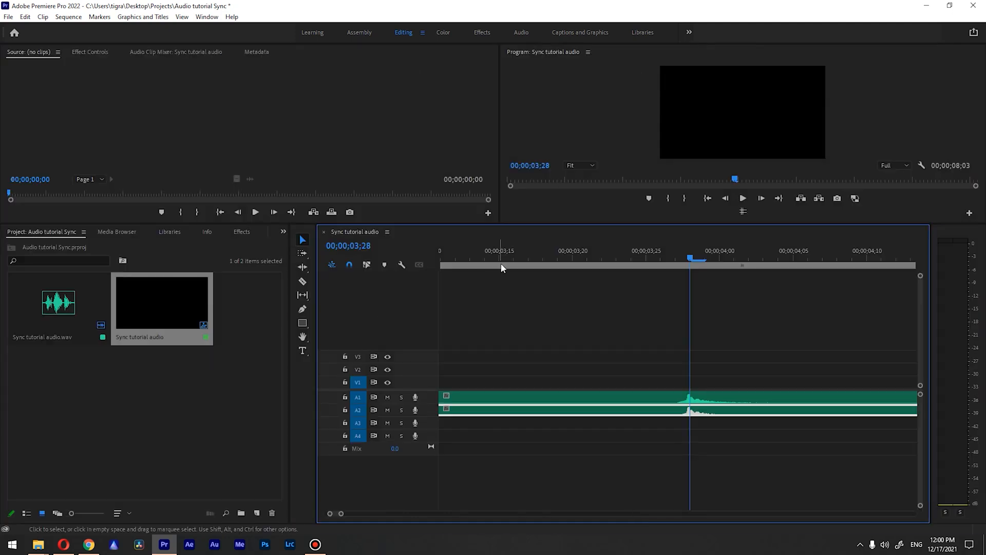
# Zoom the timeline back out so both whole aligned clips are visible.
pyautogui.click(741, 198)
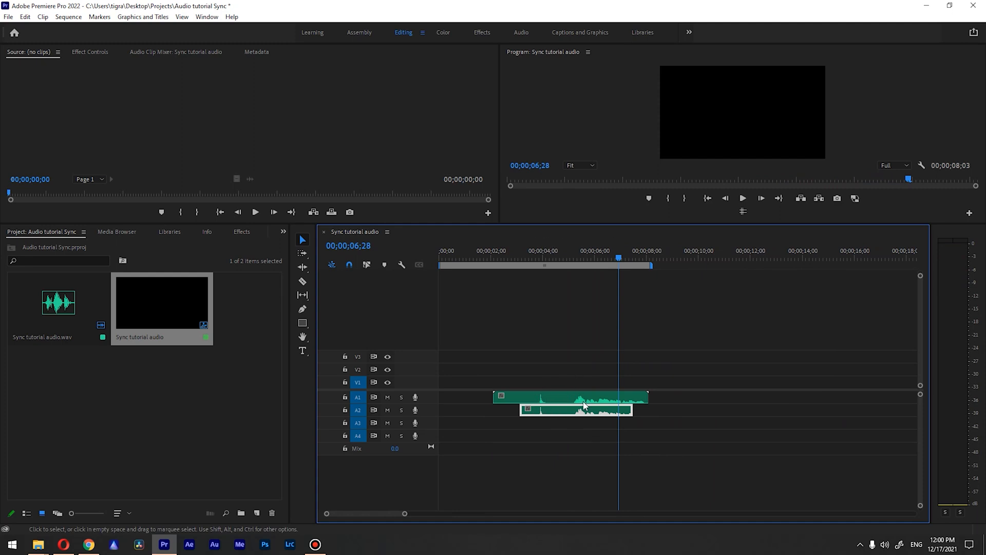
pyautogui.moveTo(554, 415)
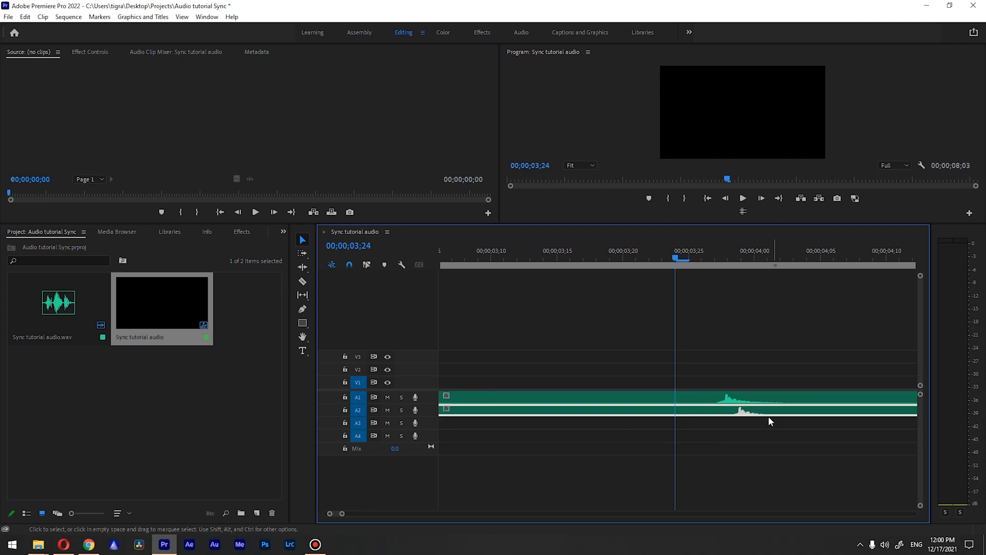
# Move the A2 clip far to the right so it is no longer aligned with A1.
pyautogui.click(741, 197)
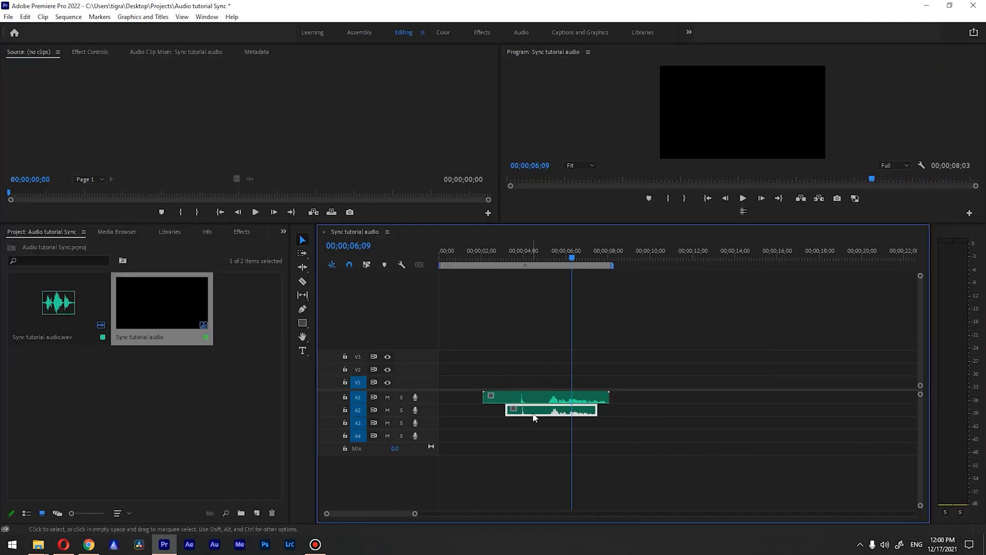
pyautogui.moveTo(550, 410); pyautogui.dragTo(670, 410)
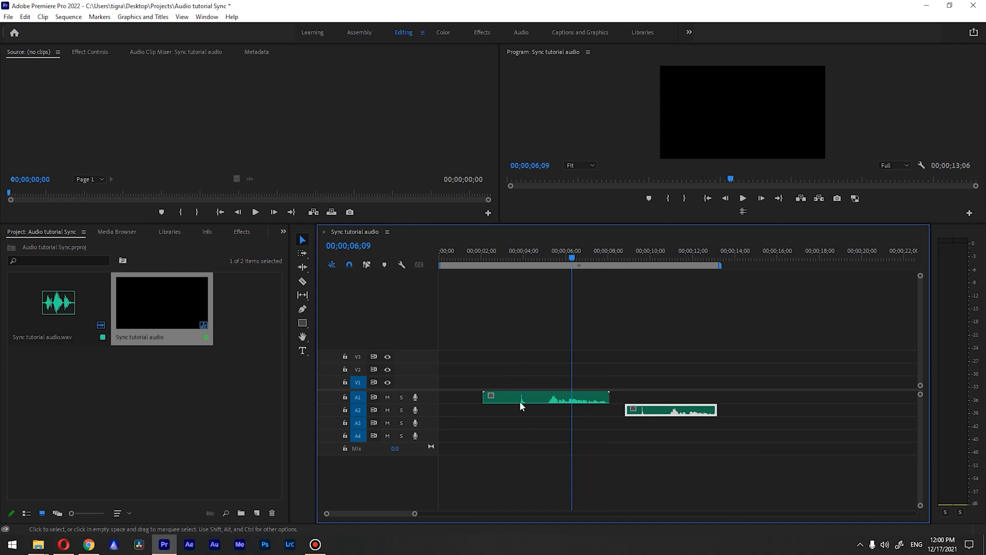
pyautogui.moveTo(581, 393)
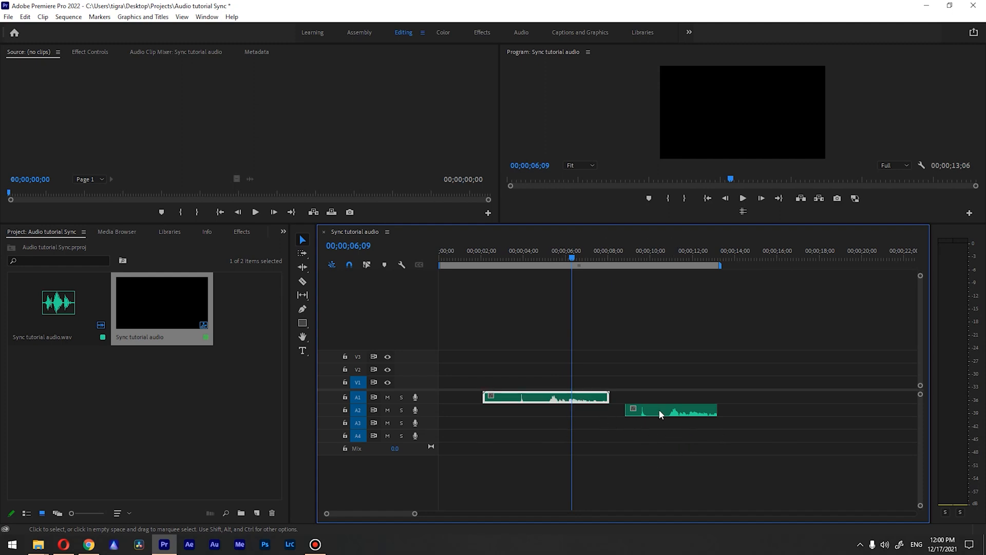
# Select both clips and synchronize them by Clip Start.
pyautogui.click(670, 410)
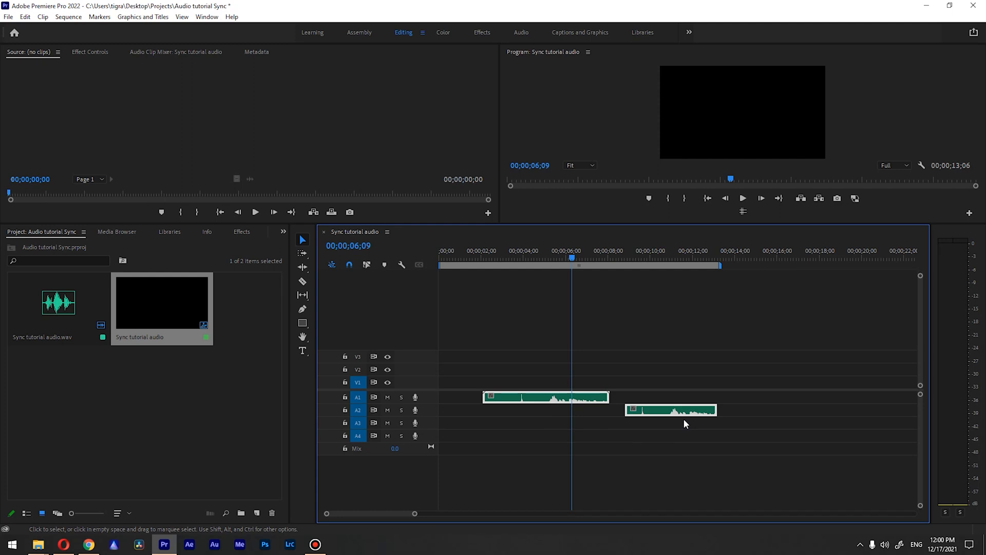
pyautogui.rightClick(685, 424)
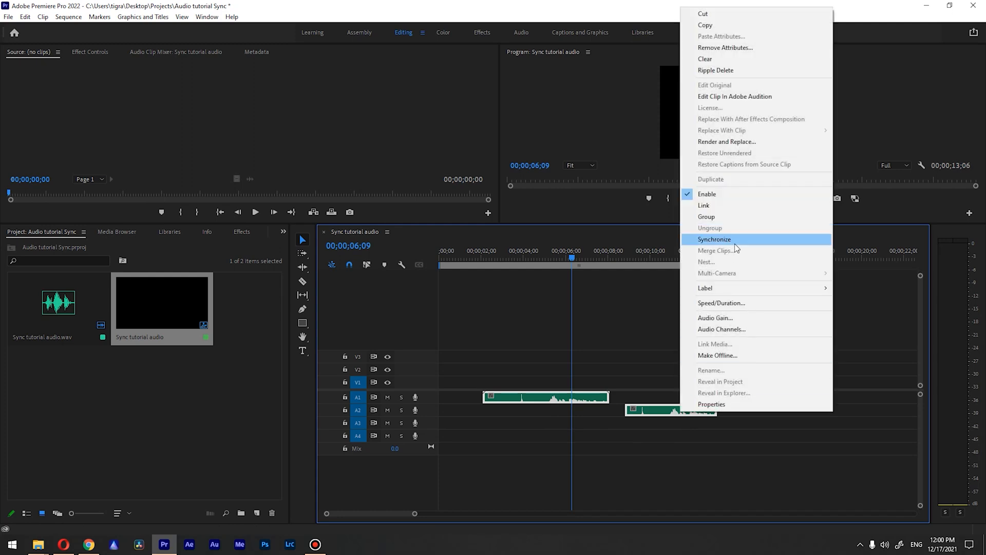
pyautogui.click(714, 239)
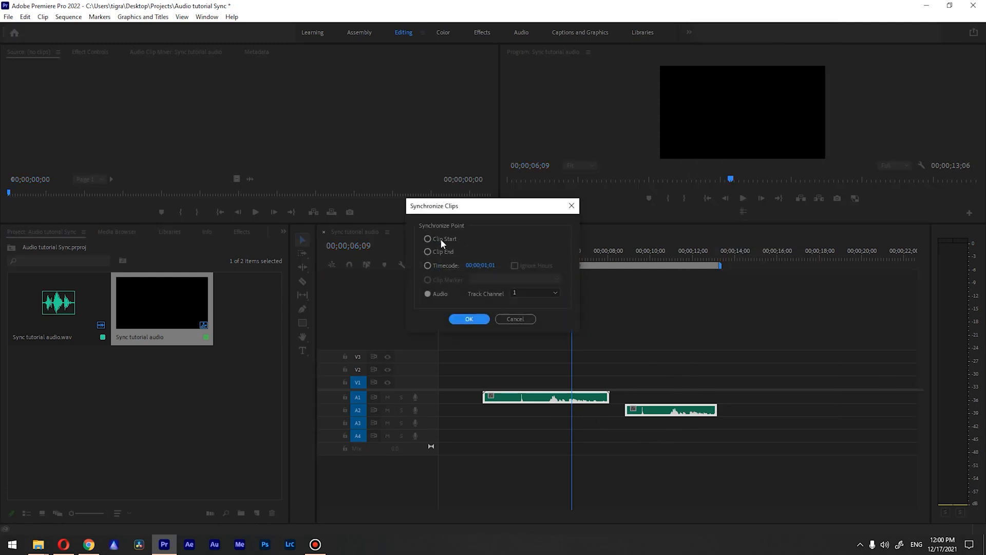
pyautogui.click(428, 238)
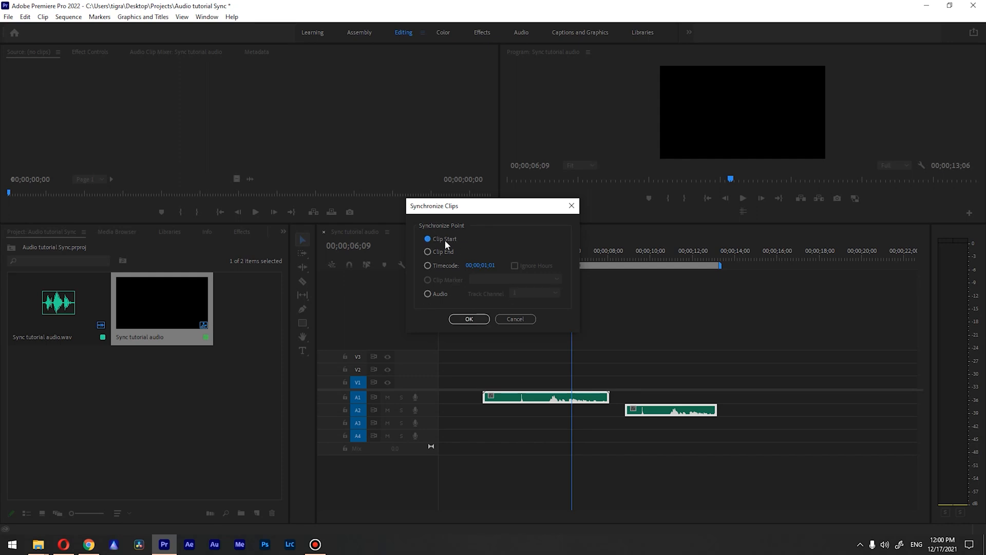
pyautogui.click(468, 319)
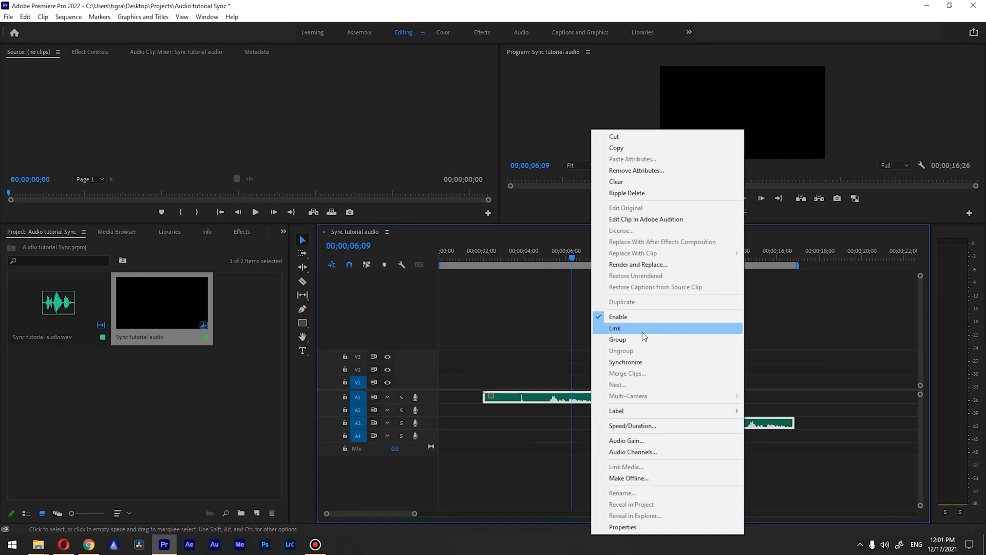
# Synchronize the two clips again by Clip End so they finish together.
pyautogui.click(625, 362)
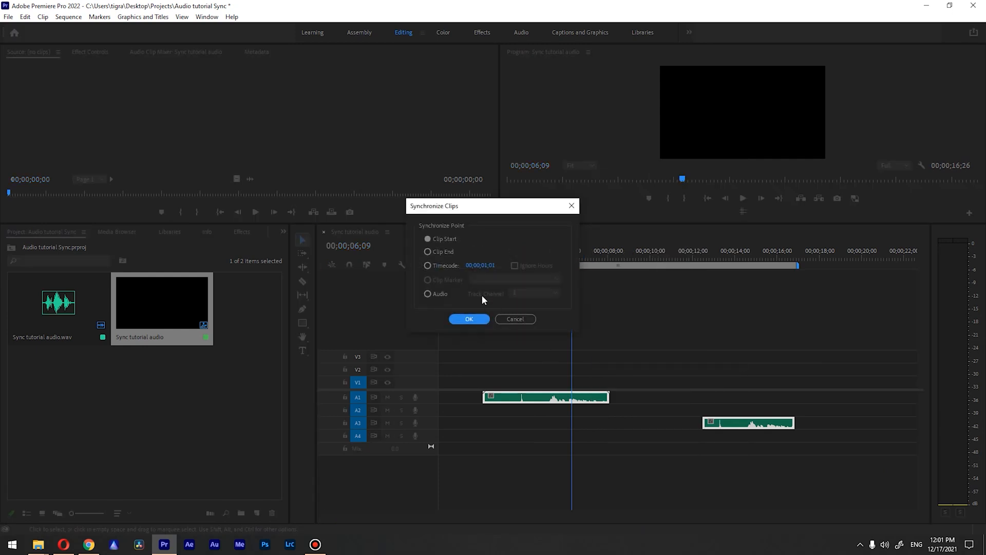
pyautogui.click(427, 252)
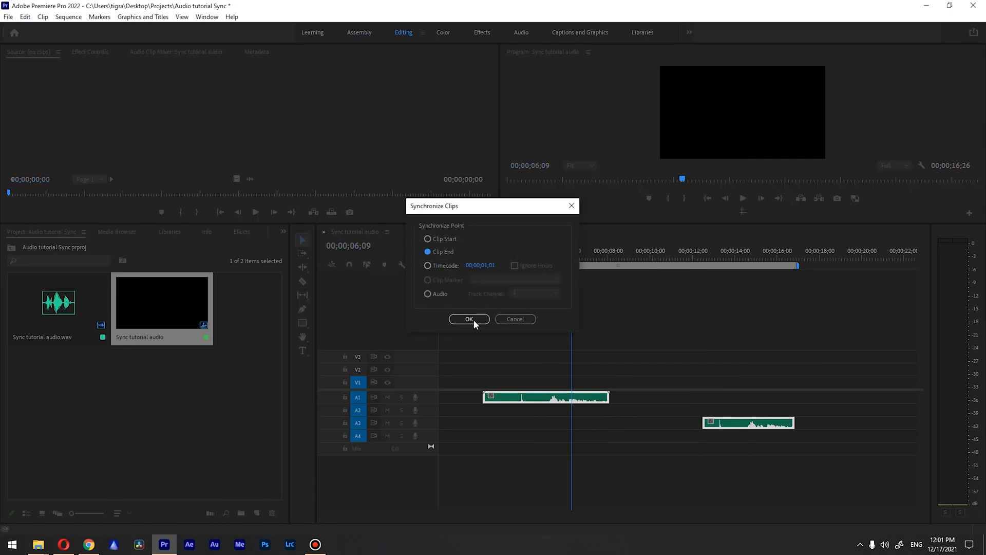
pyautogui.click(469, 319)
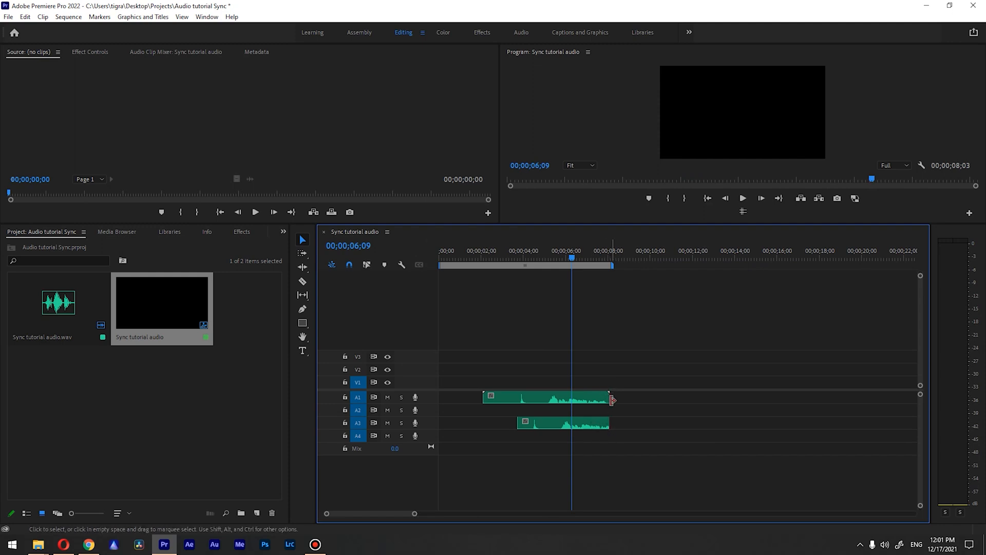
pyautogui.moveTo(578, 433)
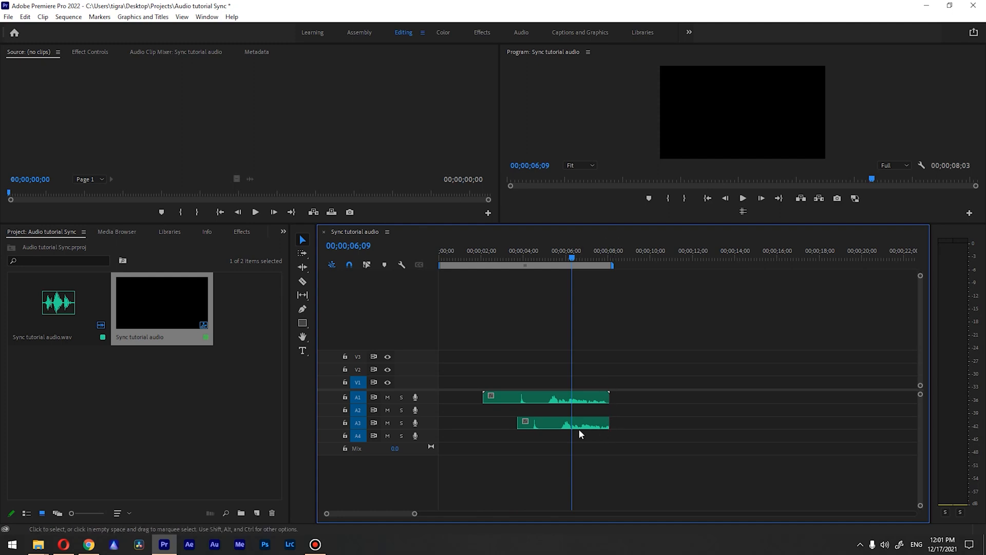
# Move the clip away again, then synchronize both clips by Audio using Track Channel 1.
pyautogui.moveTo(563, 422); pyautogui.dragTo(681, 422)
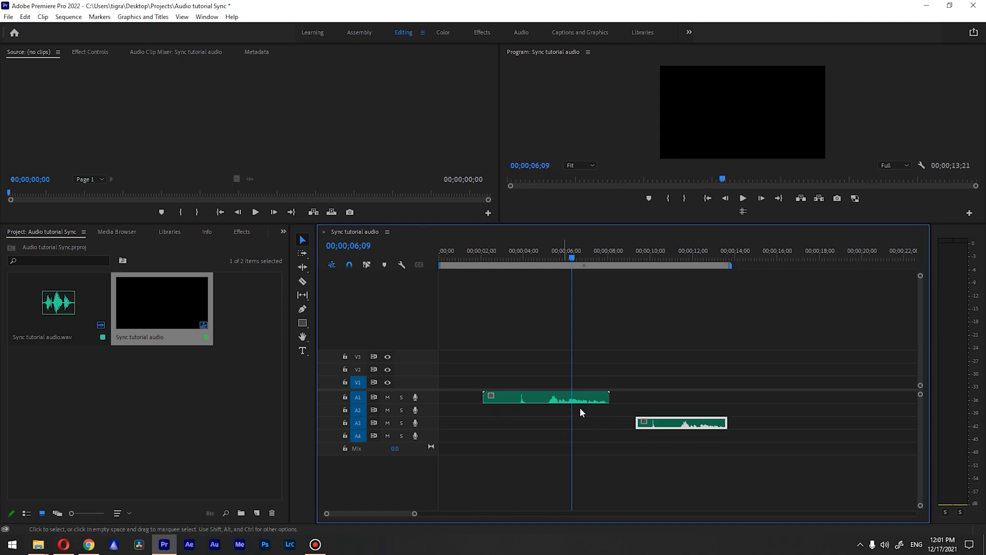
pyautogui.moveTo(542, 387)
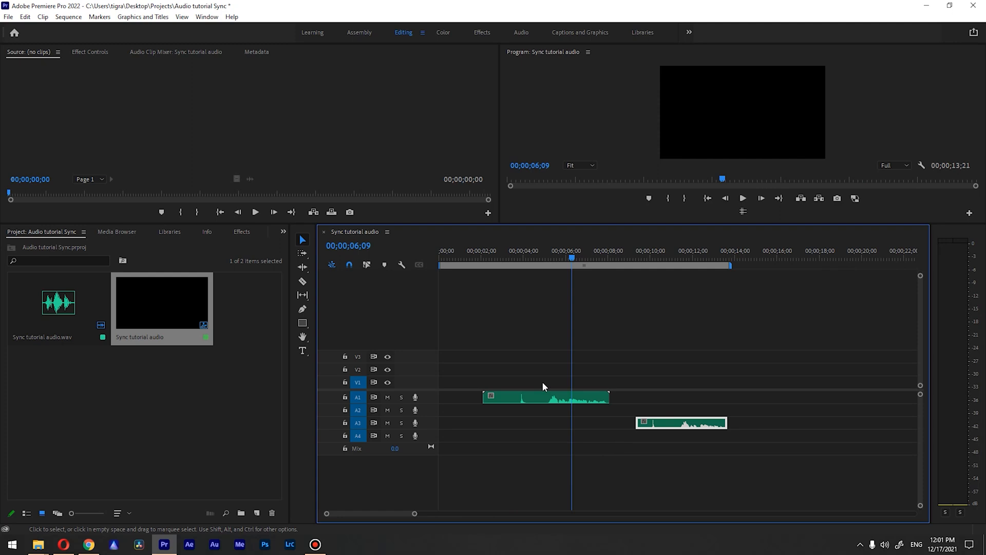
pyautogui.rightClick(544, 396)
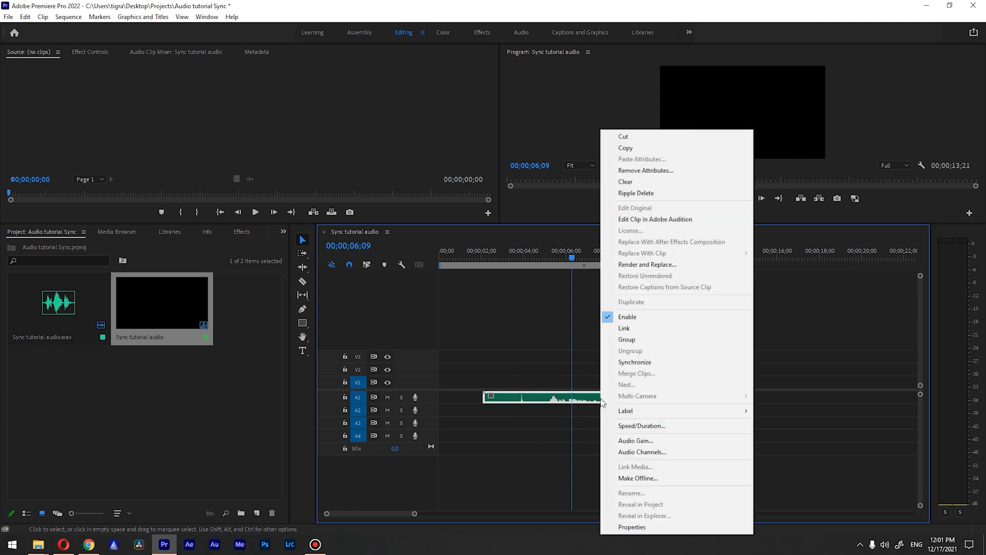
pyautogui.moveTo(661, 364)
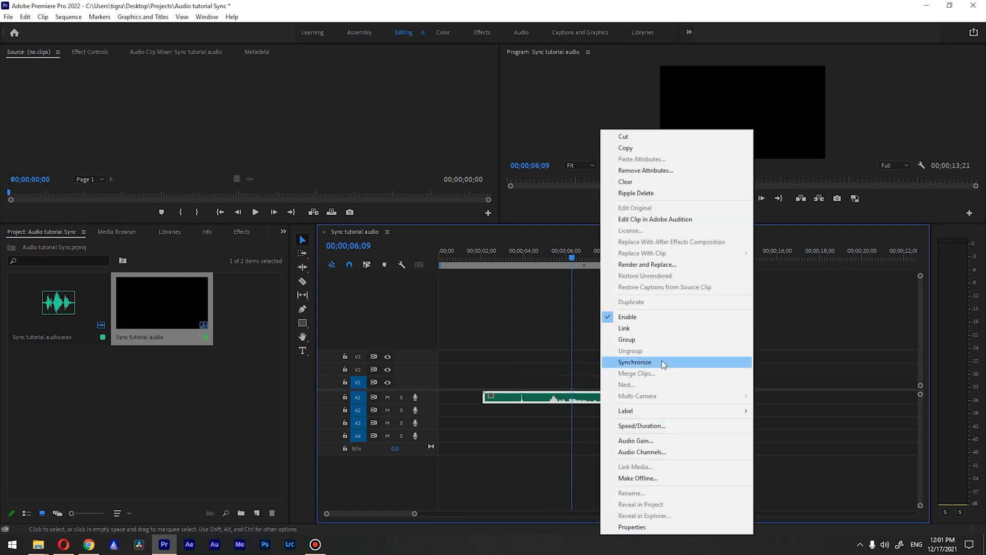
pyautogui.click(634, 362)
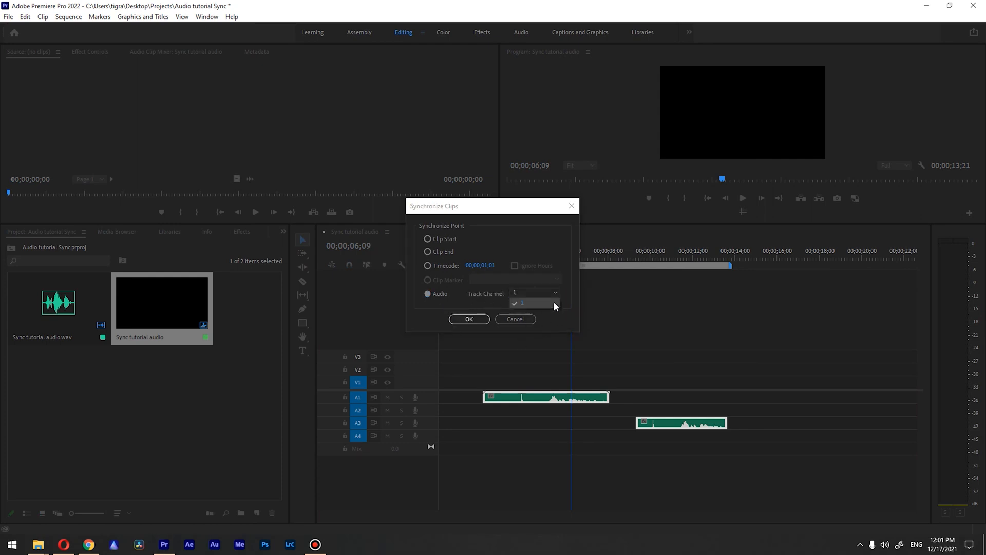
pyautogui.click(521, 303)
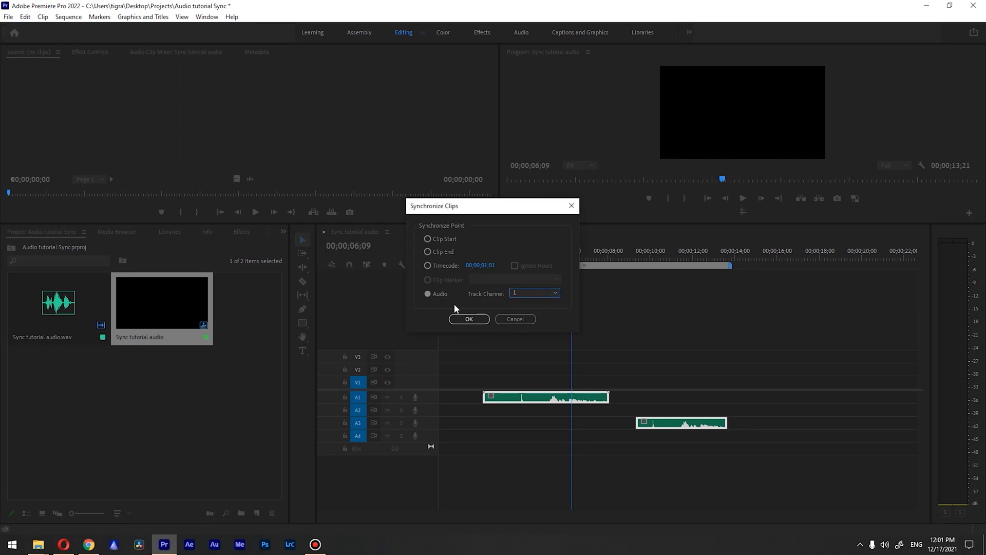
pyautogui.moveTo(492, 316)
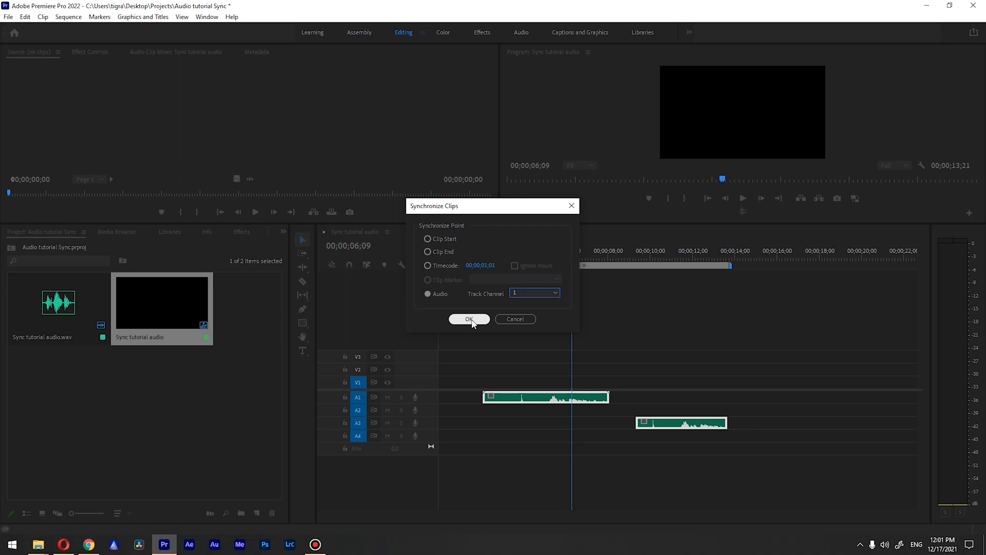
pyautogui.click(468, 318)
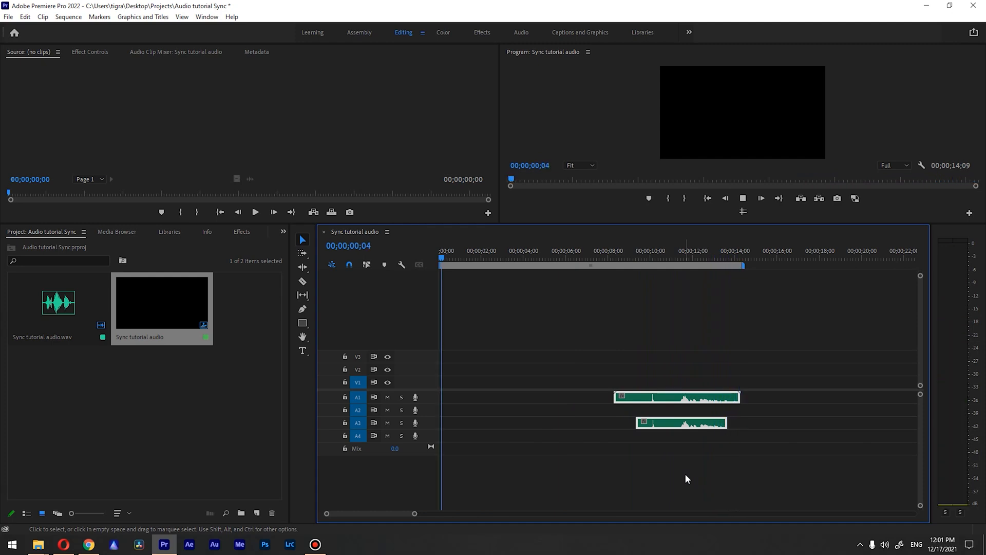
# Place the playhead at 00;00;10;05 where the two clap peaks coincide.
pyautogui.click(609, 250)
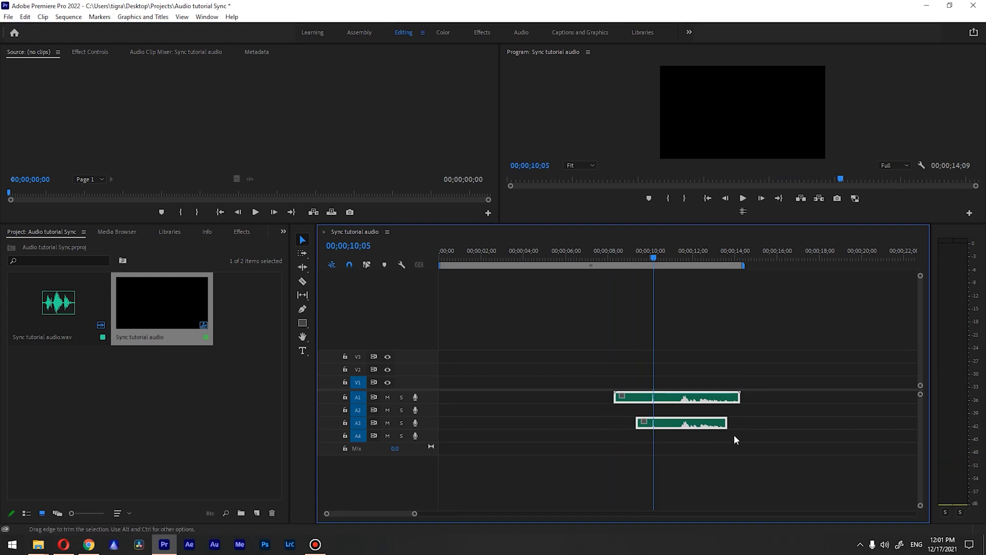
pyautogui.moveTo(702, 403)
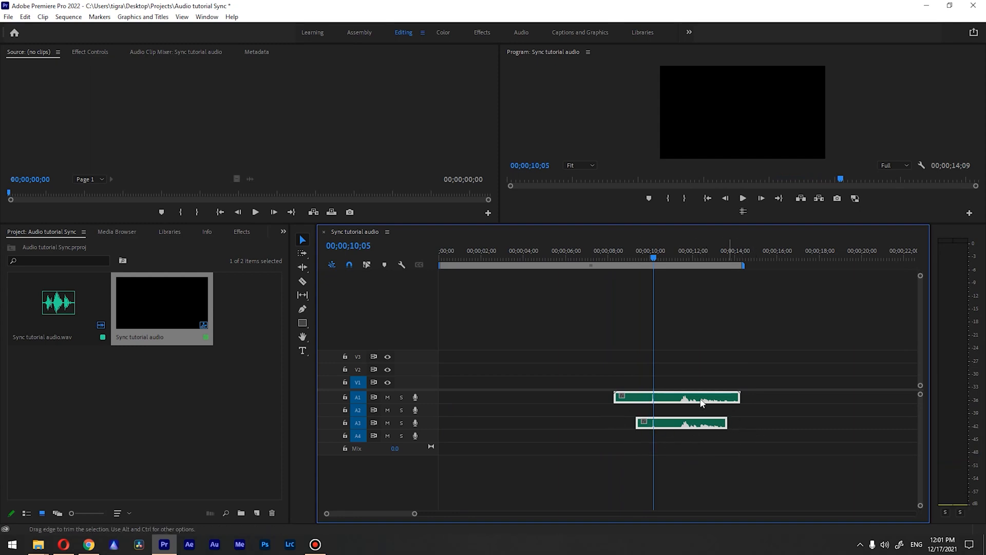